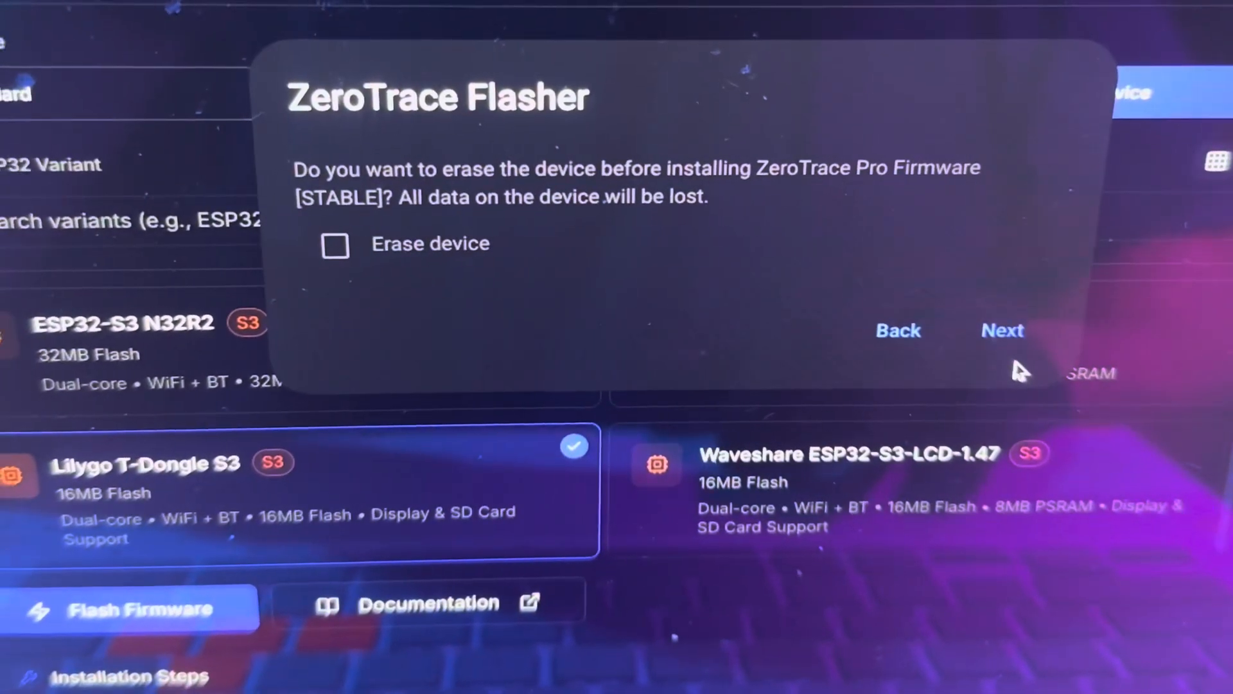
Step: Continue past the erase question and confirm installing ZeroTrace Pro Firmware [STABLE]
left_click(1002, 332)
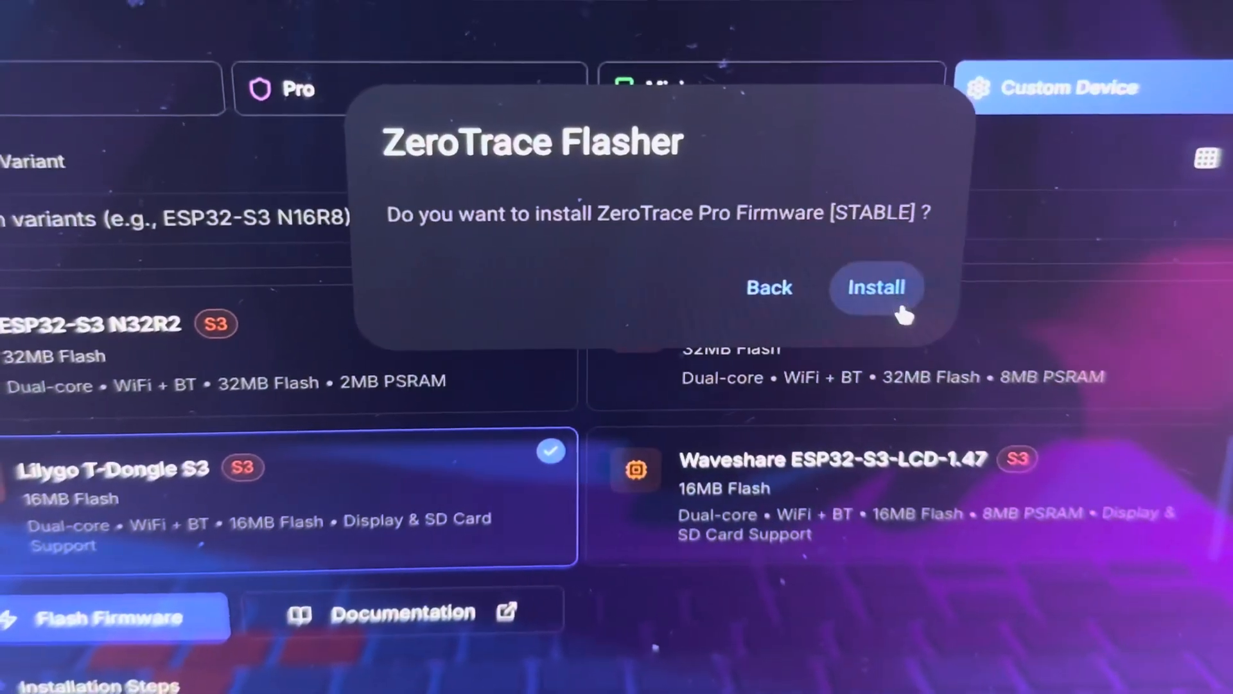
left_click(877, 288)
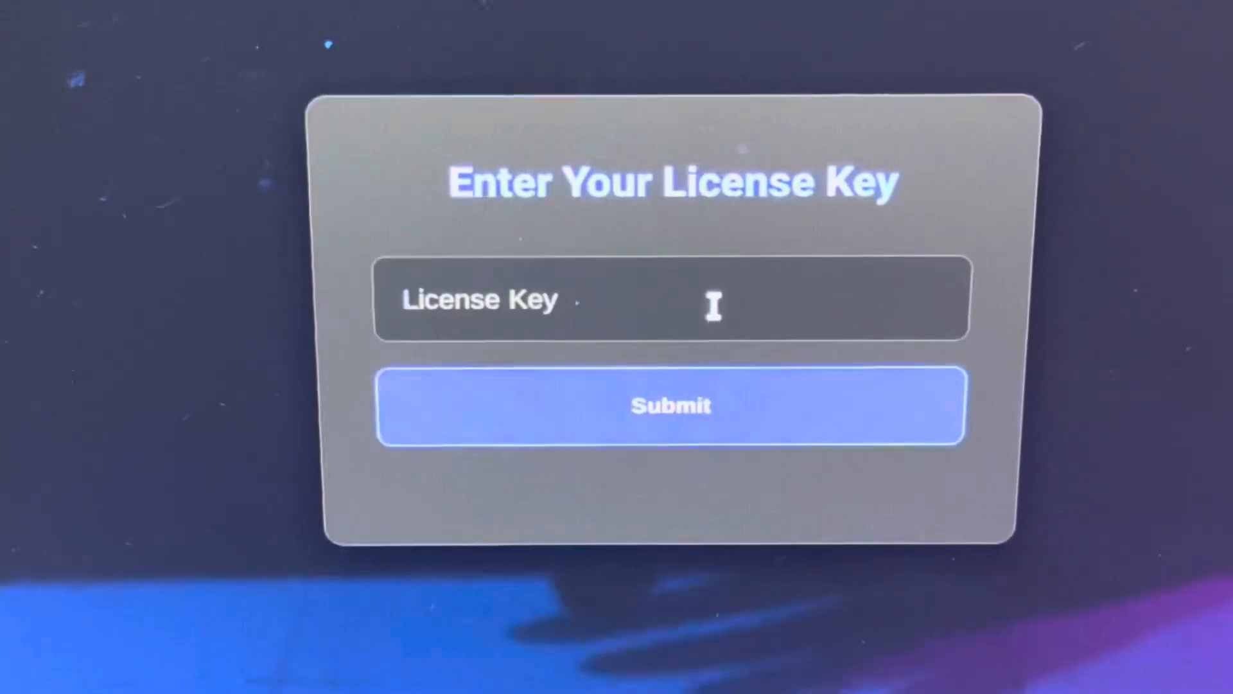
Step: Bring up the context menu with Paste on the empty License Key field
right_click(710, 306)
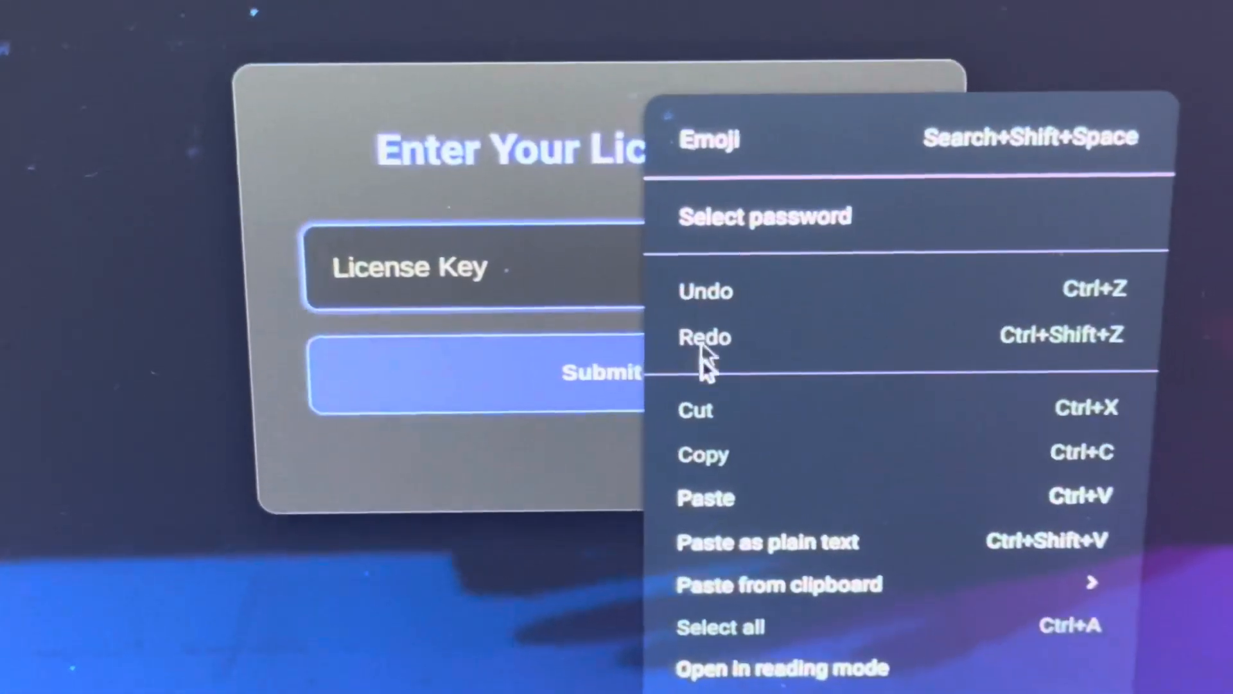